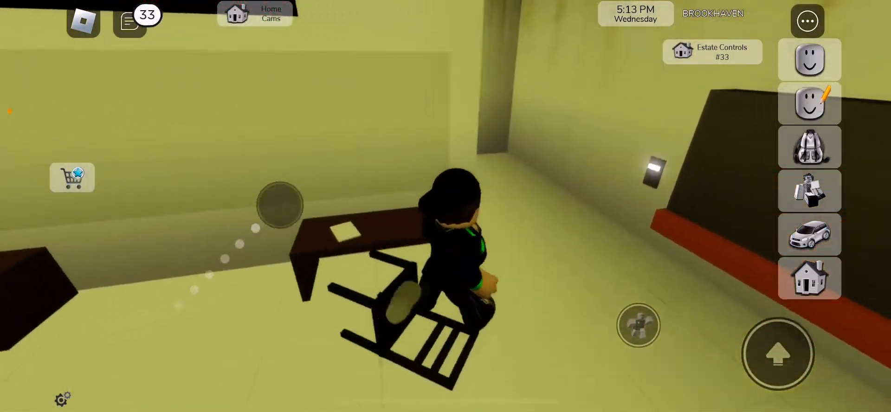
Walk the avatar from the desk and overturned chair over to the bare corner wall
left_click_drag(278, 204, 65, 335)
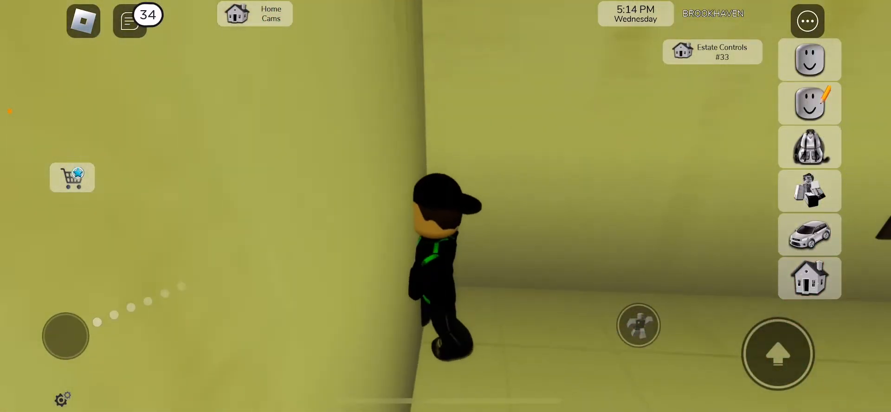